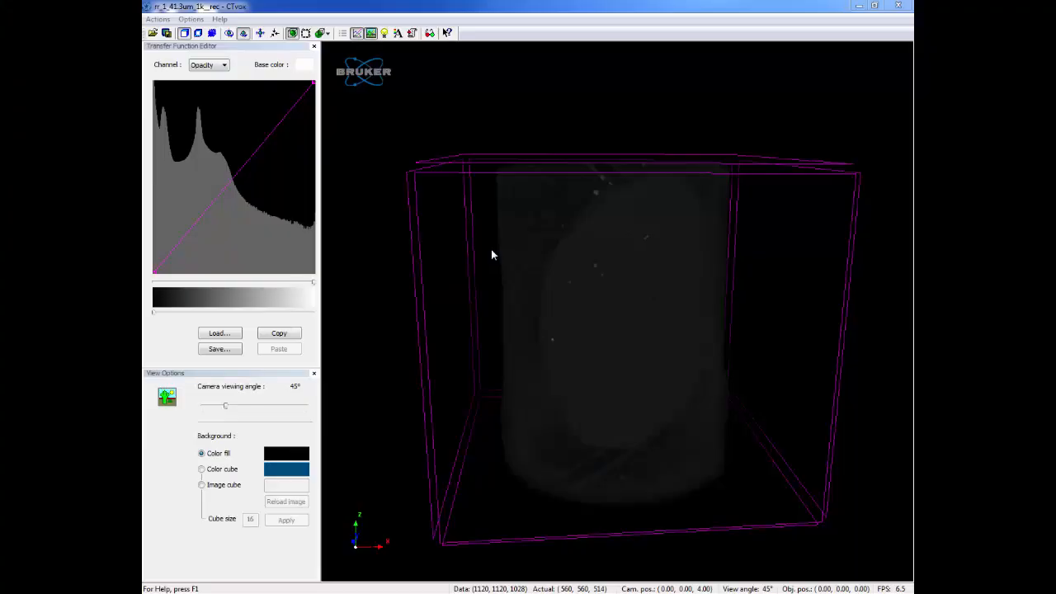
mouse_move(315, 137)
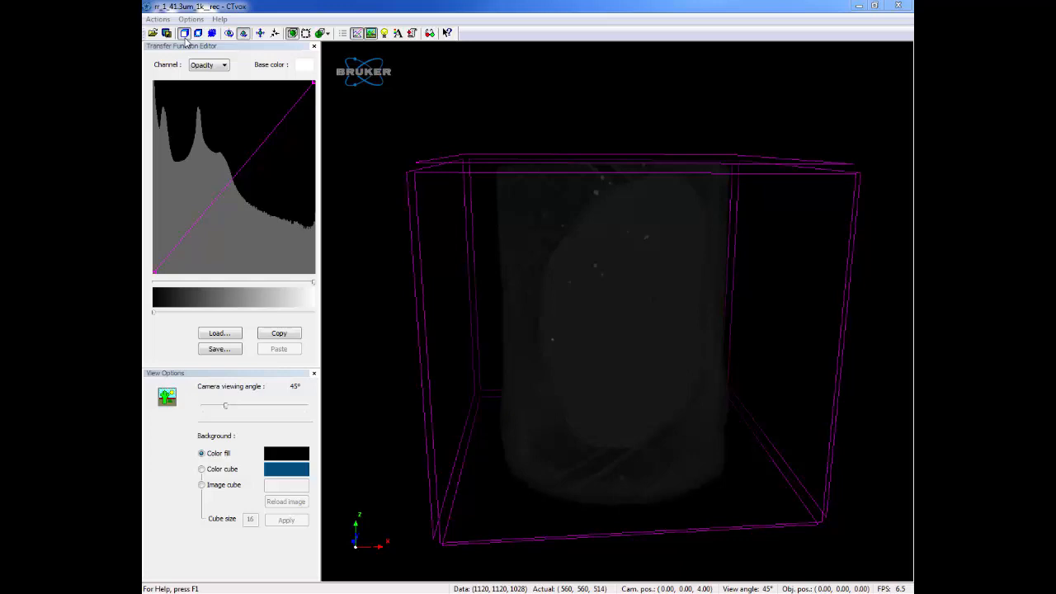
mouse_move(429, 183)
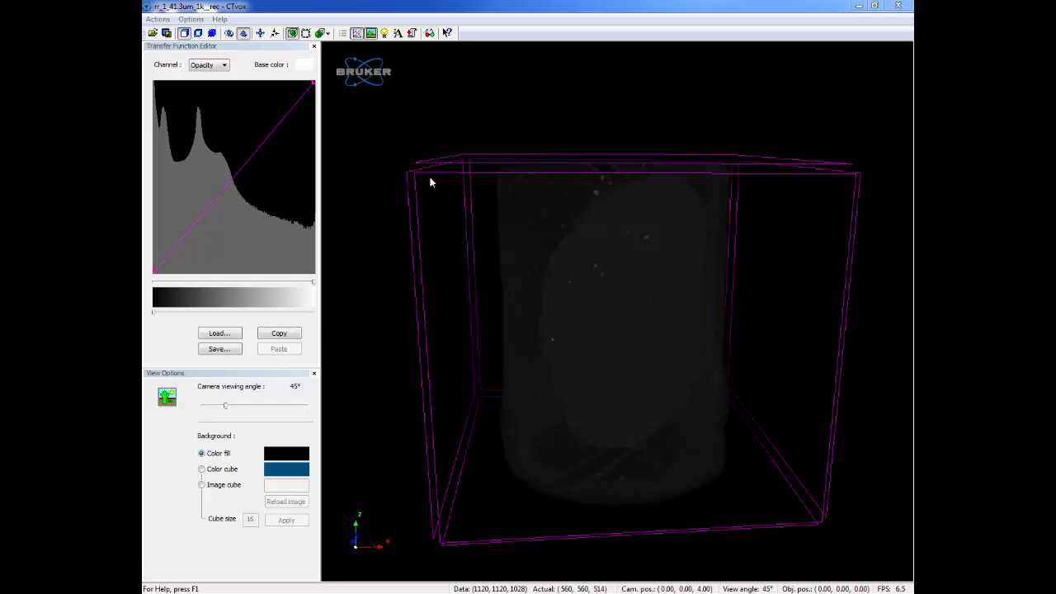
mouse_move(343, 138)
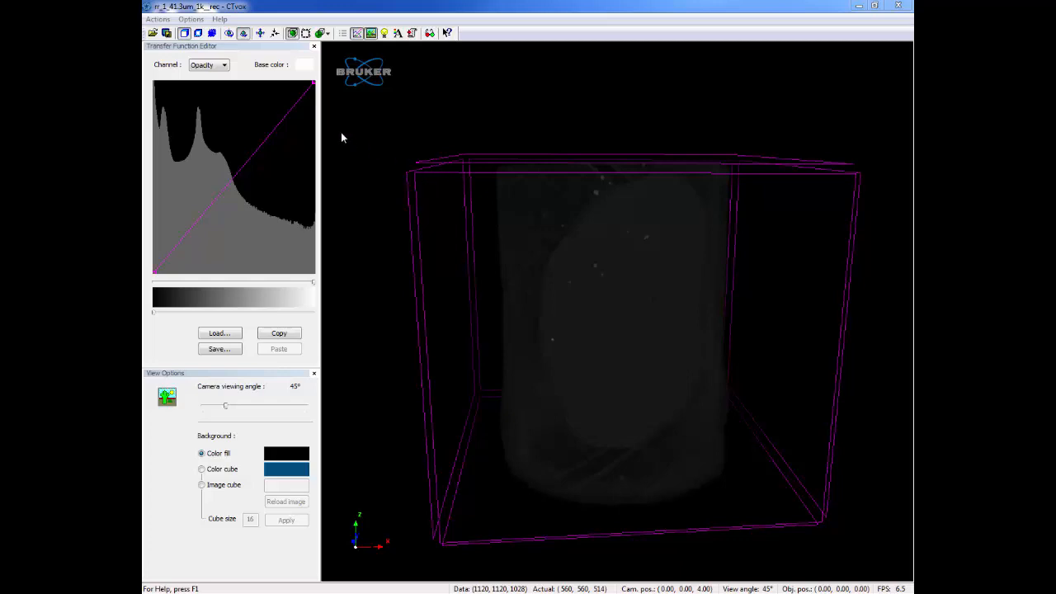
Switch the CTVox render mode to maximum intensity projection from the toolbar
left_click(198, 33)
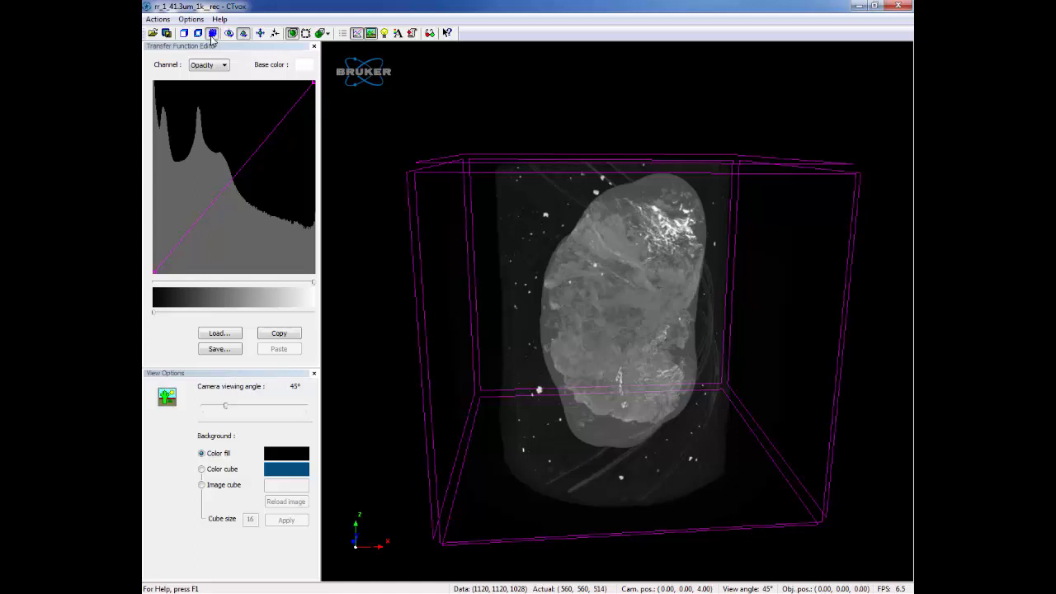
mouse_move(585, 300)
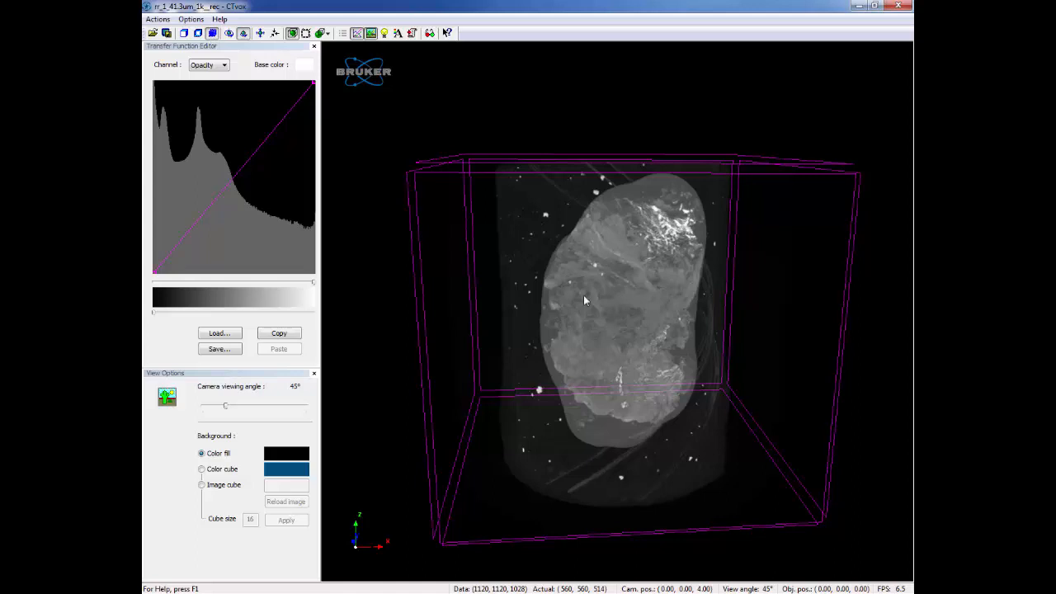